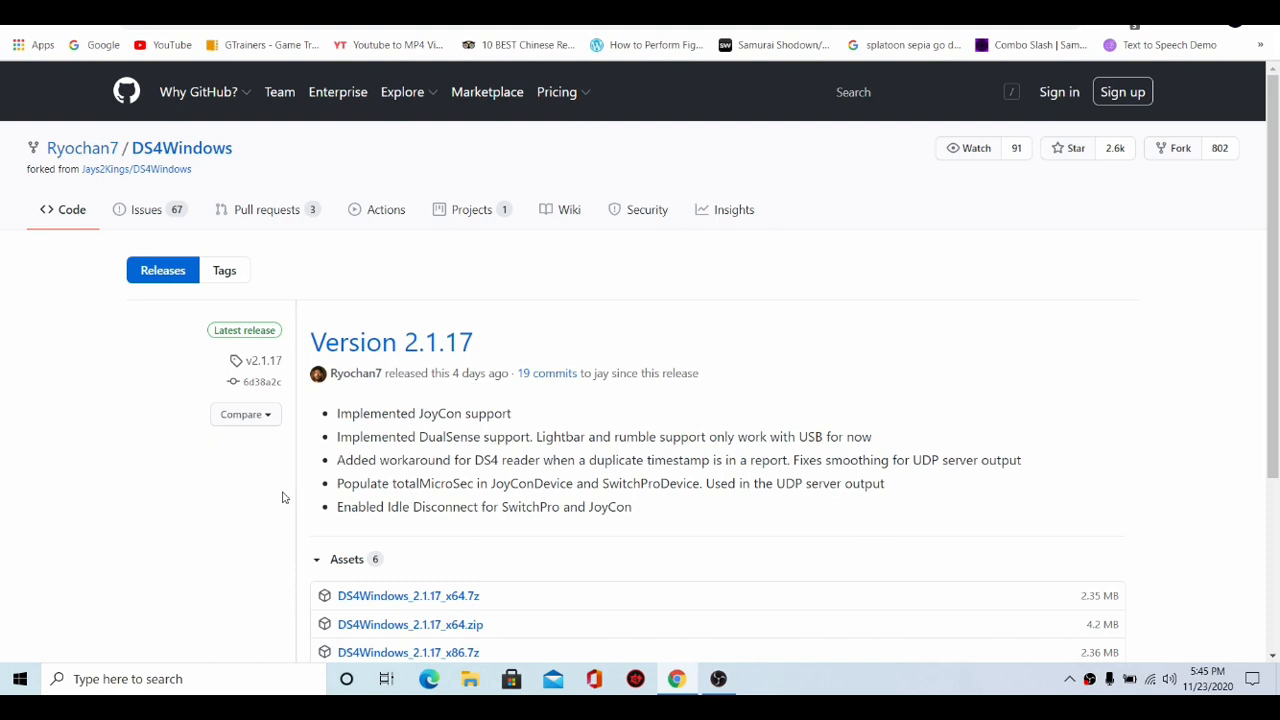
mouse_move(680, 370)
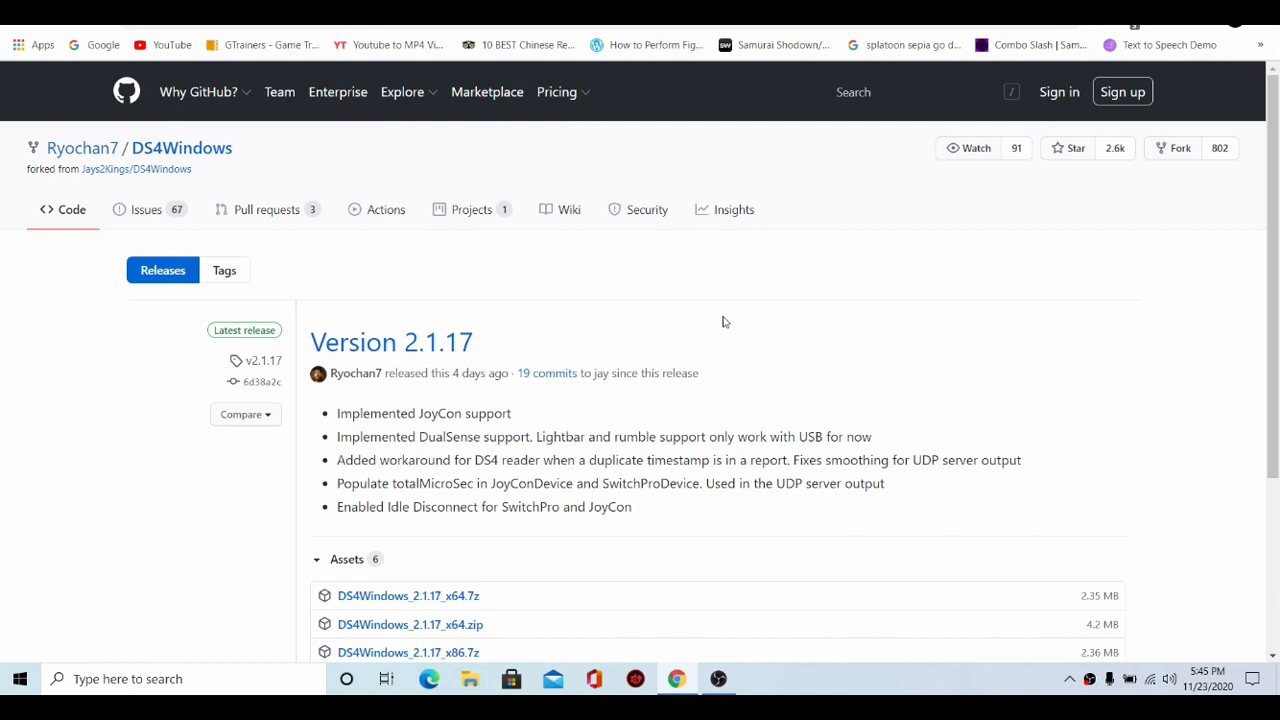
- Scroll down the Version 2.1.17 release page to its list of download assets
scroll("down", 3)
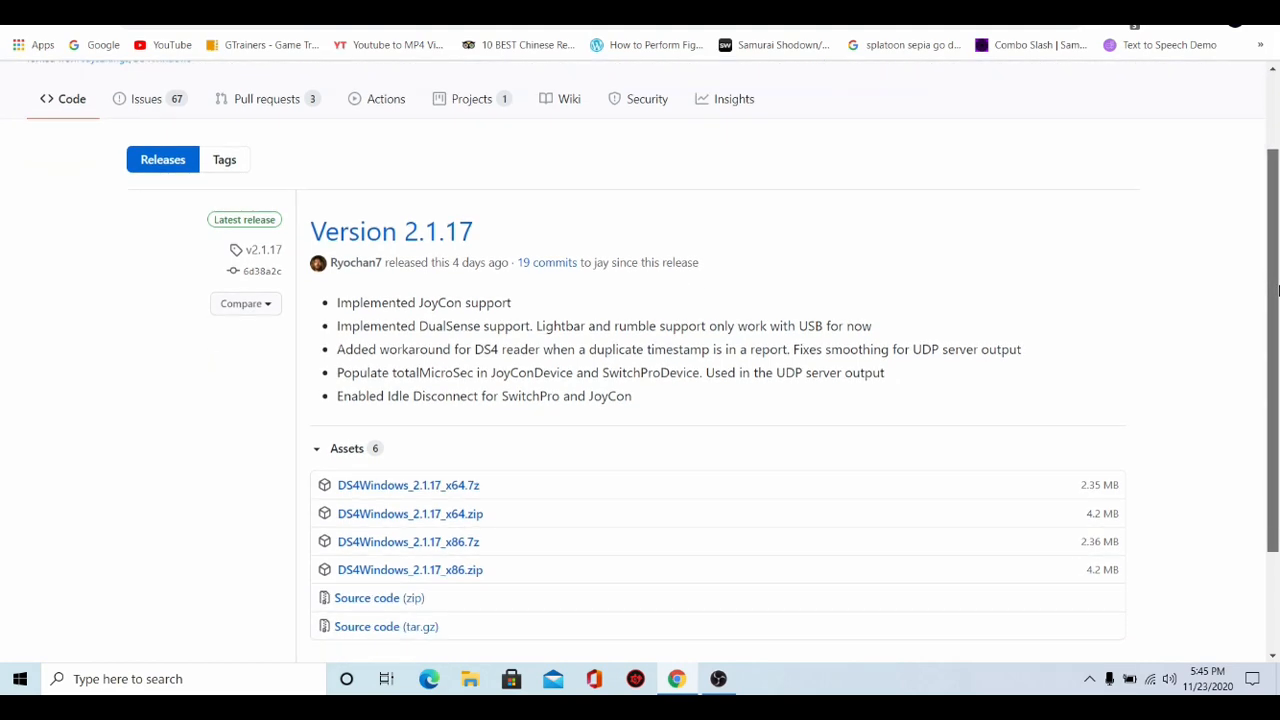
scroll("down", 3)
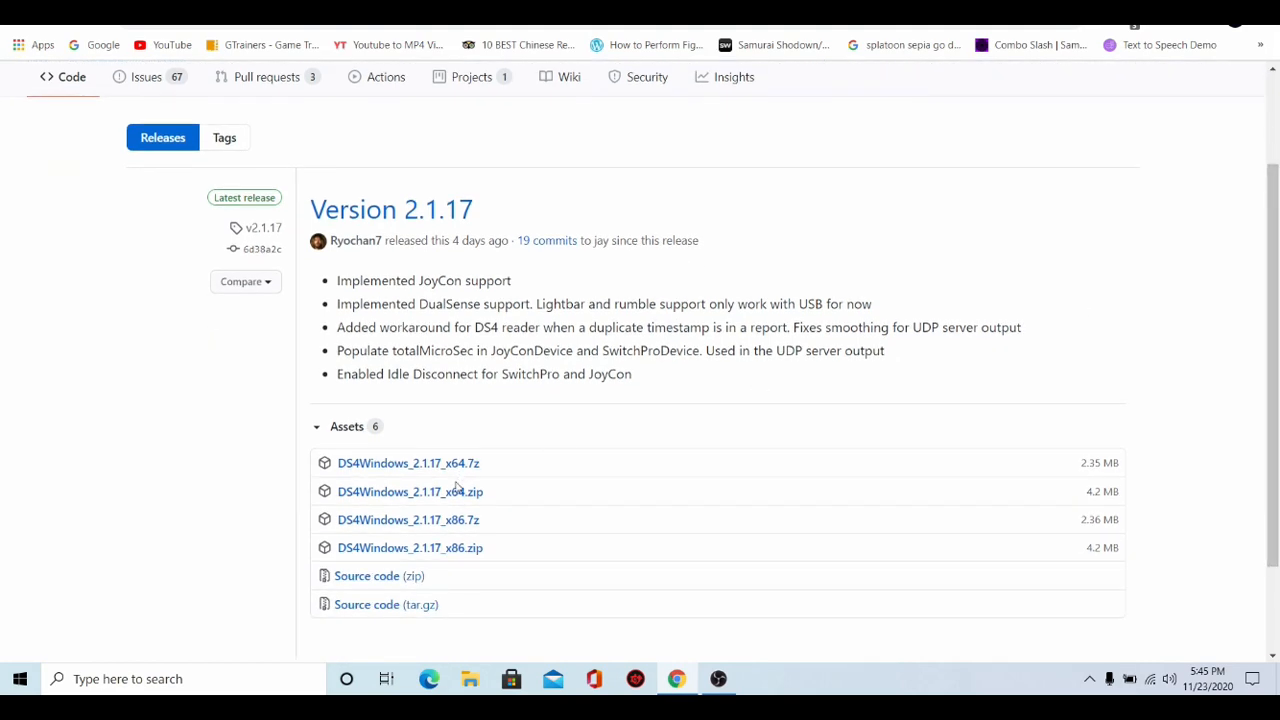
mouse_move(420, 504)
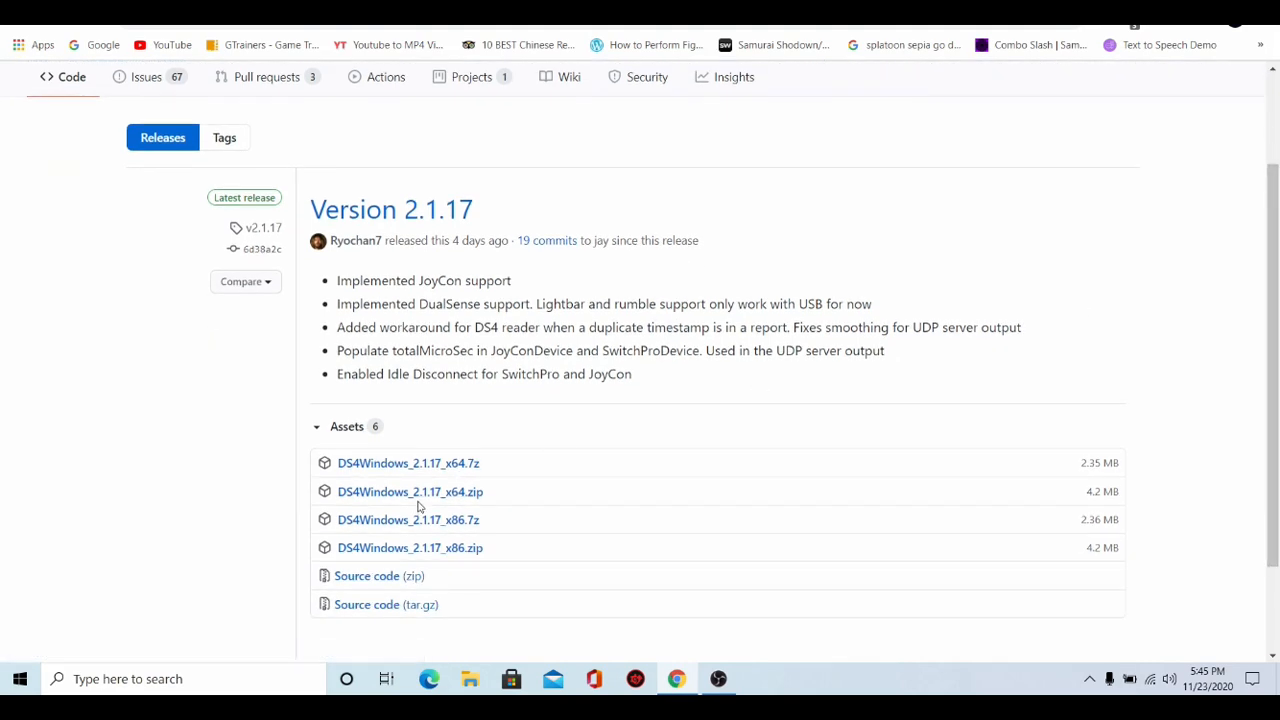
mouse_move(410, 498)
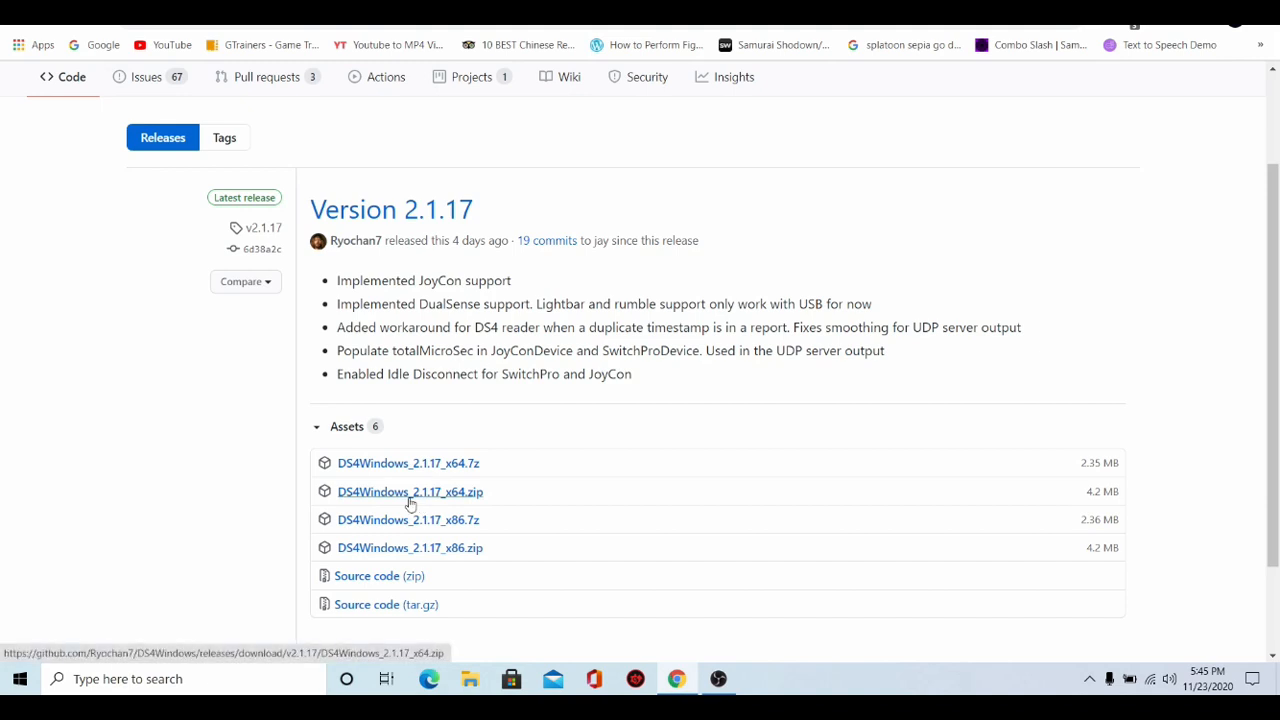
- Download DS4Windows_2.1.17_x64.zip, extract it to its own folder, and drag that folder to the desktop centre
left_click(409, 492)
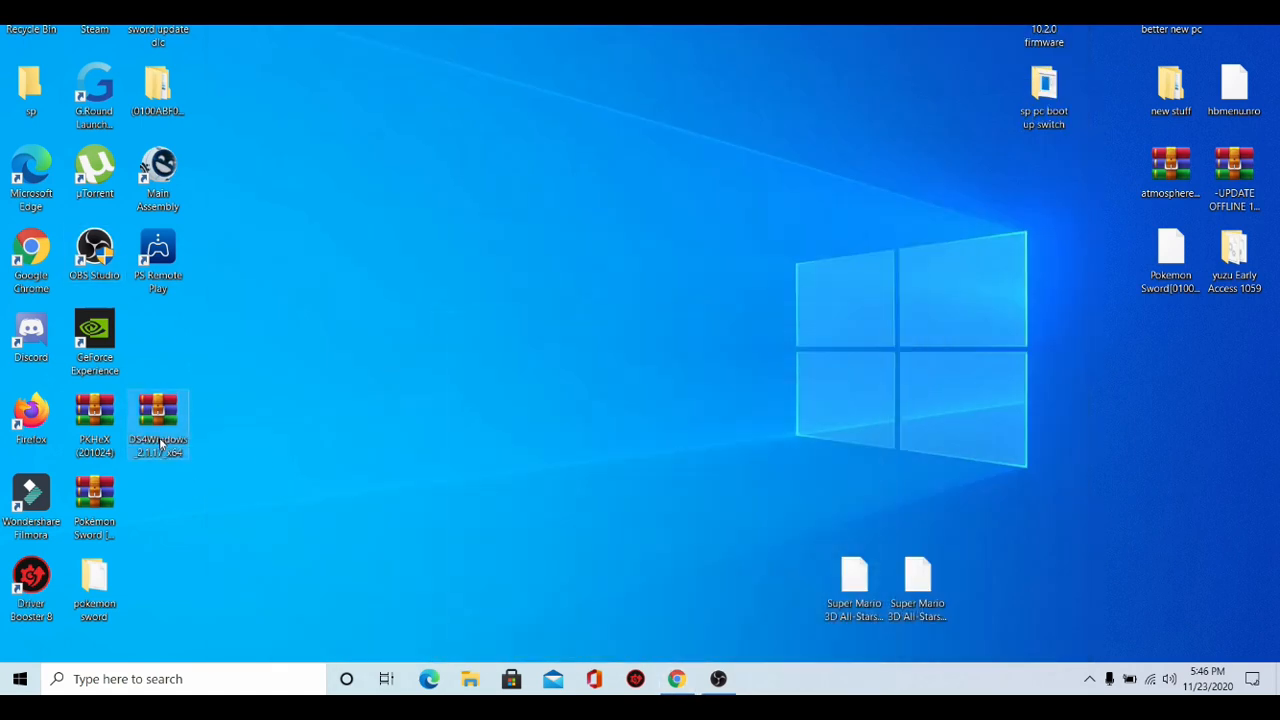
right_click(157, 415)
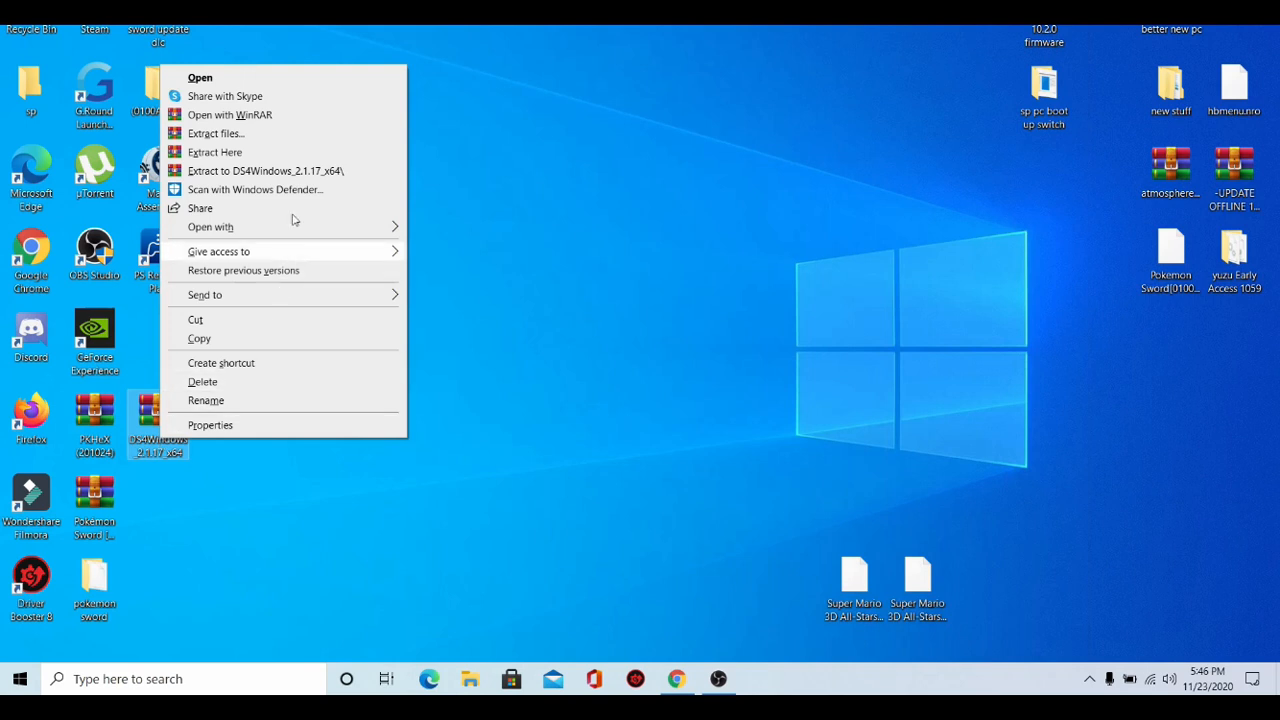
mouse_move(290, 155)
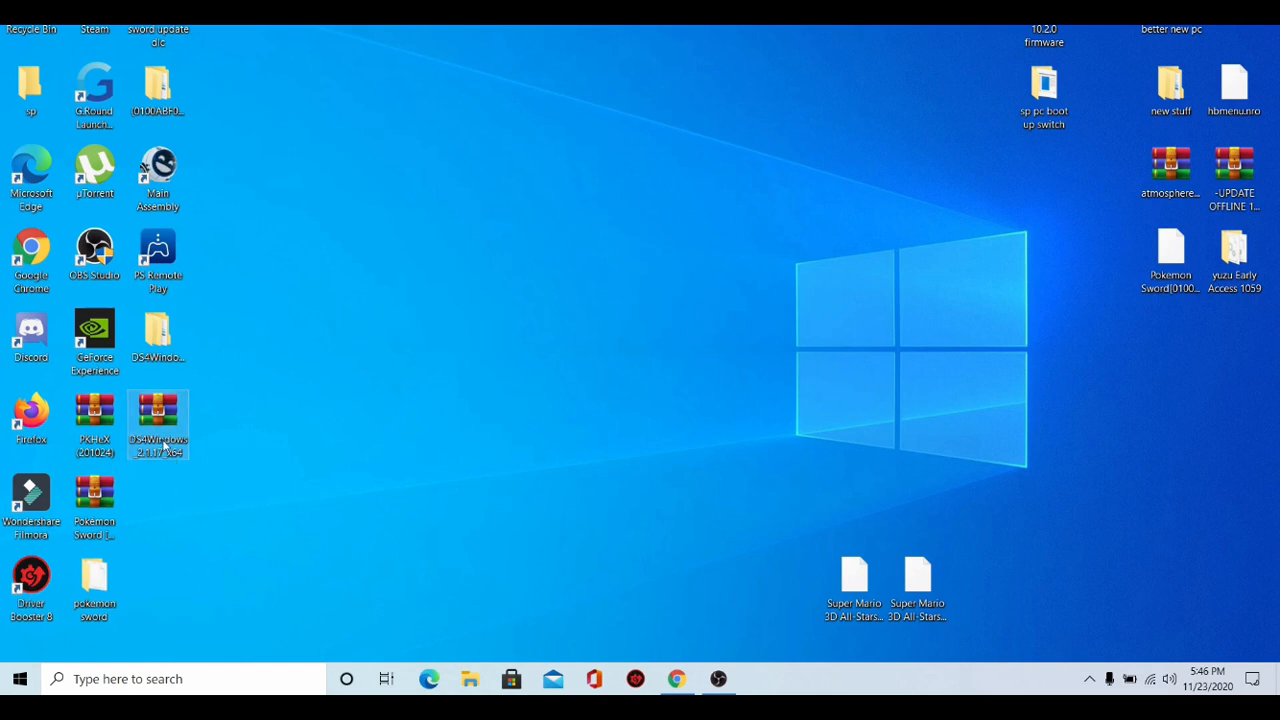
left_click_drag(158, 425, 538, 172)
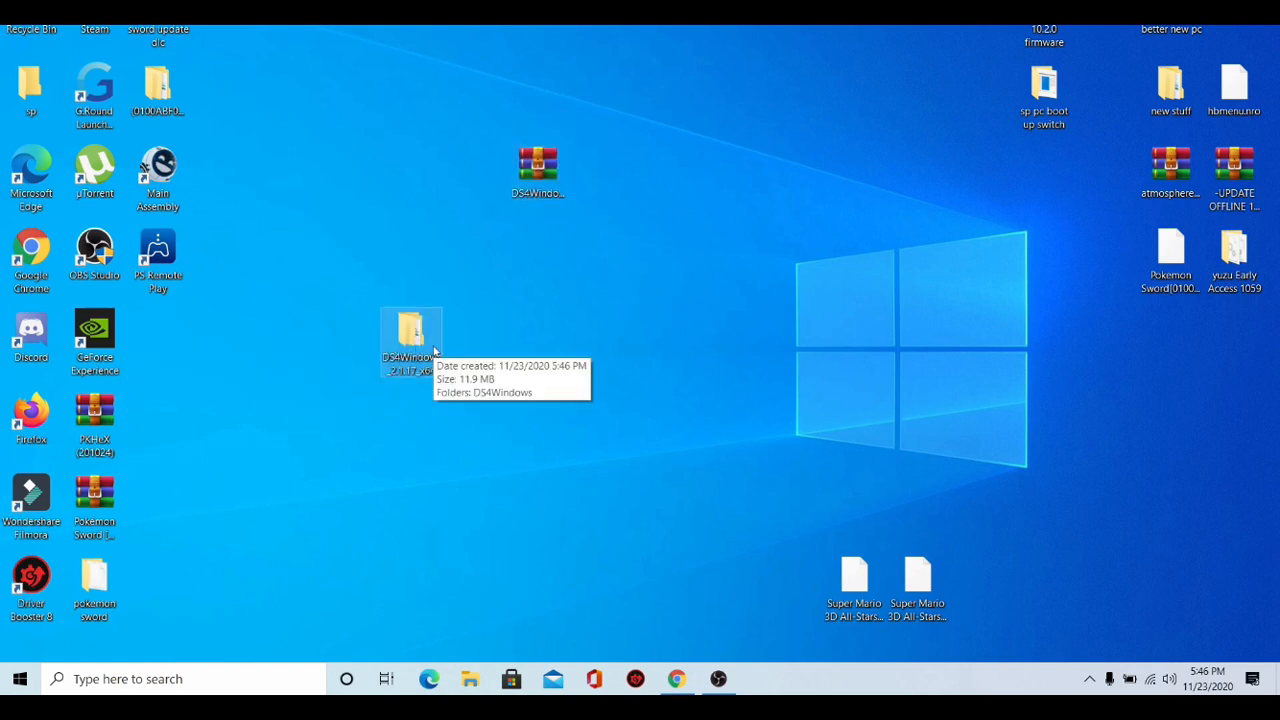
- Open the extracted folder and its DS4Windows subfolder, then launch the DS4Windows application
double_click(410, 335)
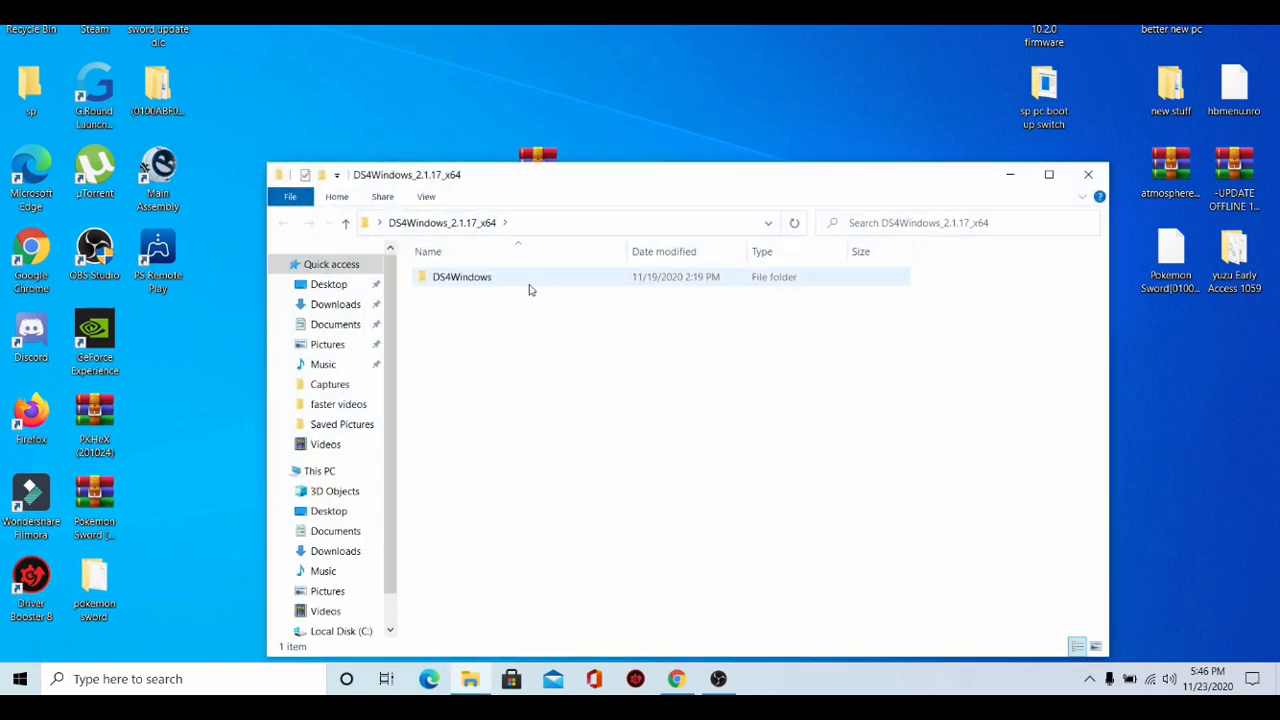
double_click(462, 277)
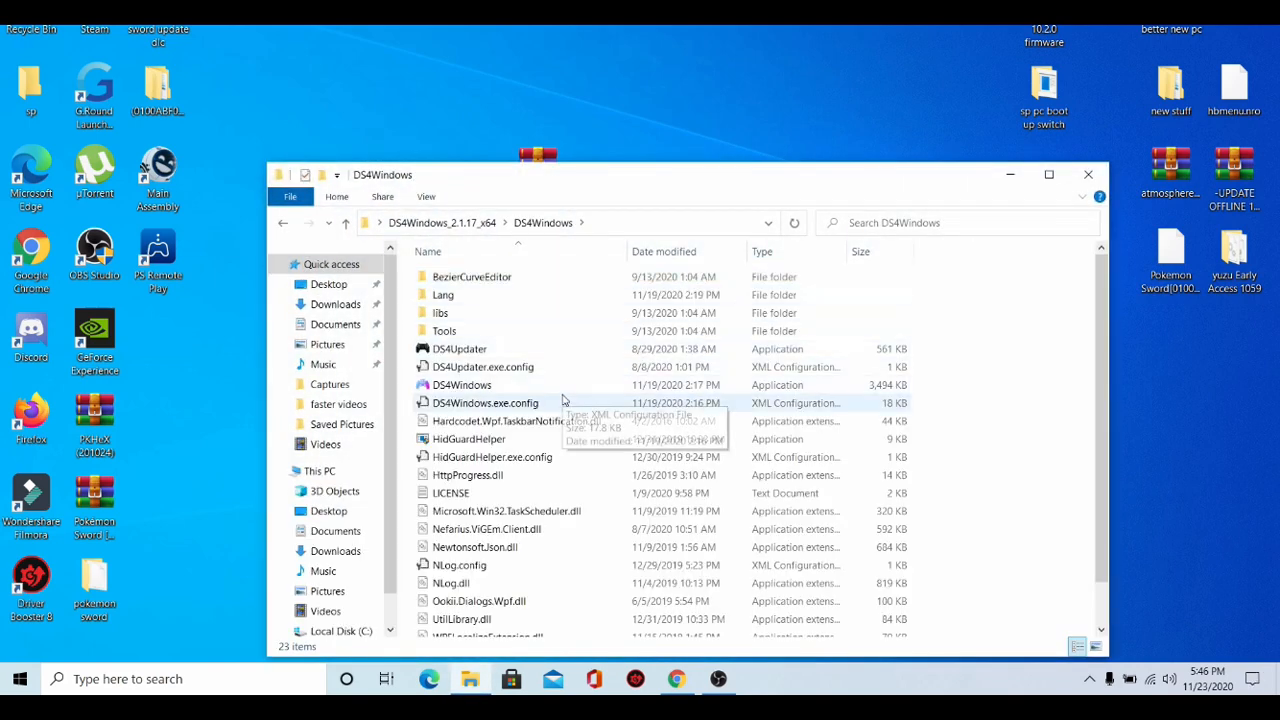
left_click(462, 385)
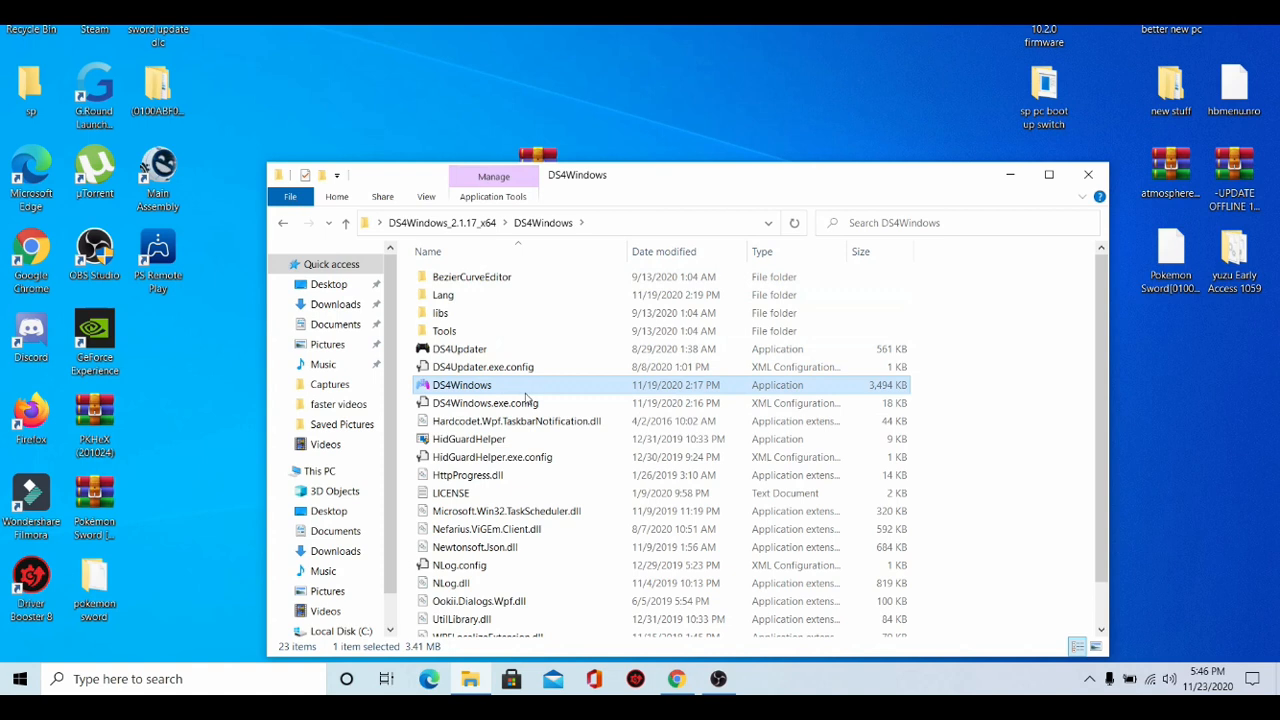
double_click(458, 384)
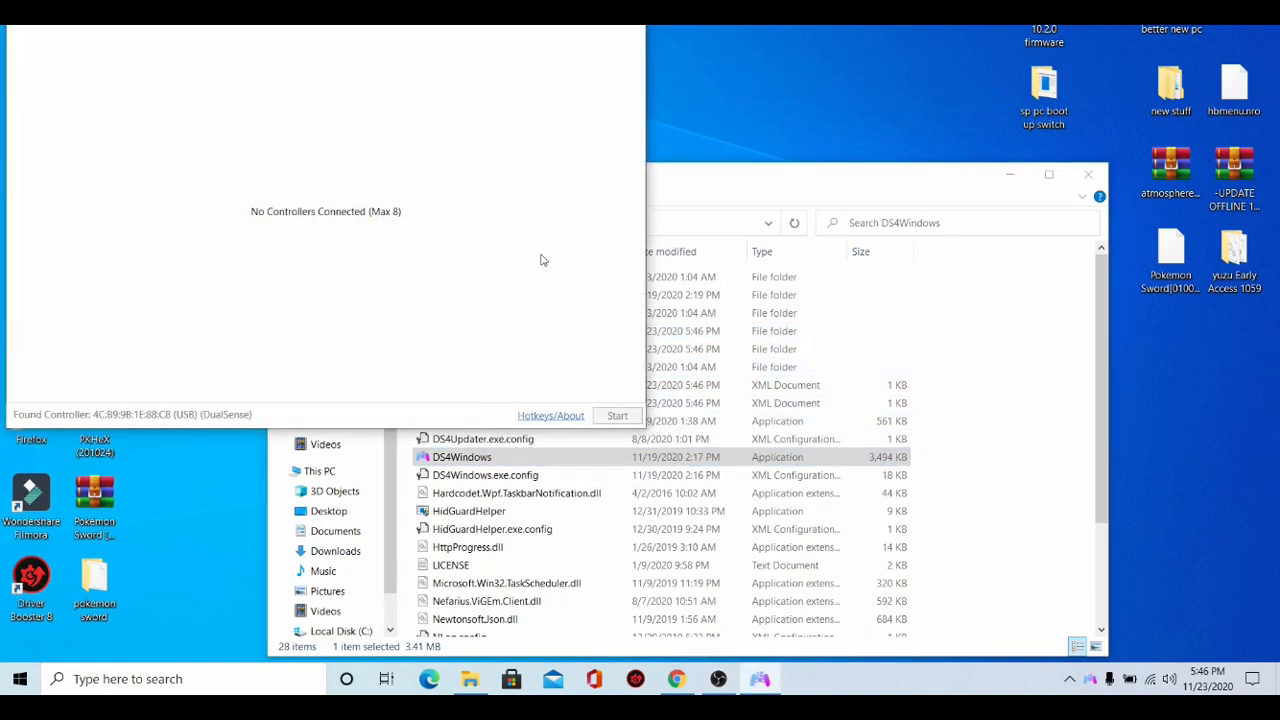
- Start DS4Windows to connect the DualSense, then open its lightbar colour menu
left_click(616, 415)
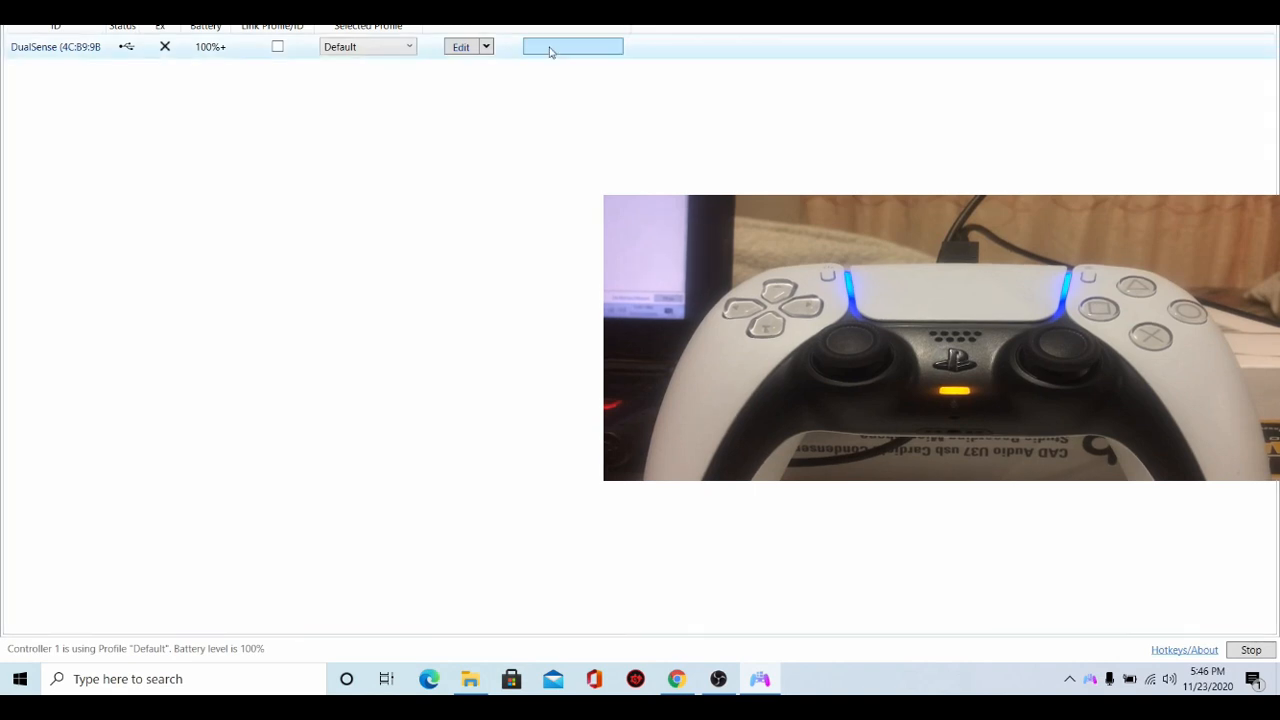
left_click(572, 46)
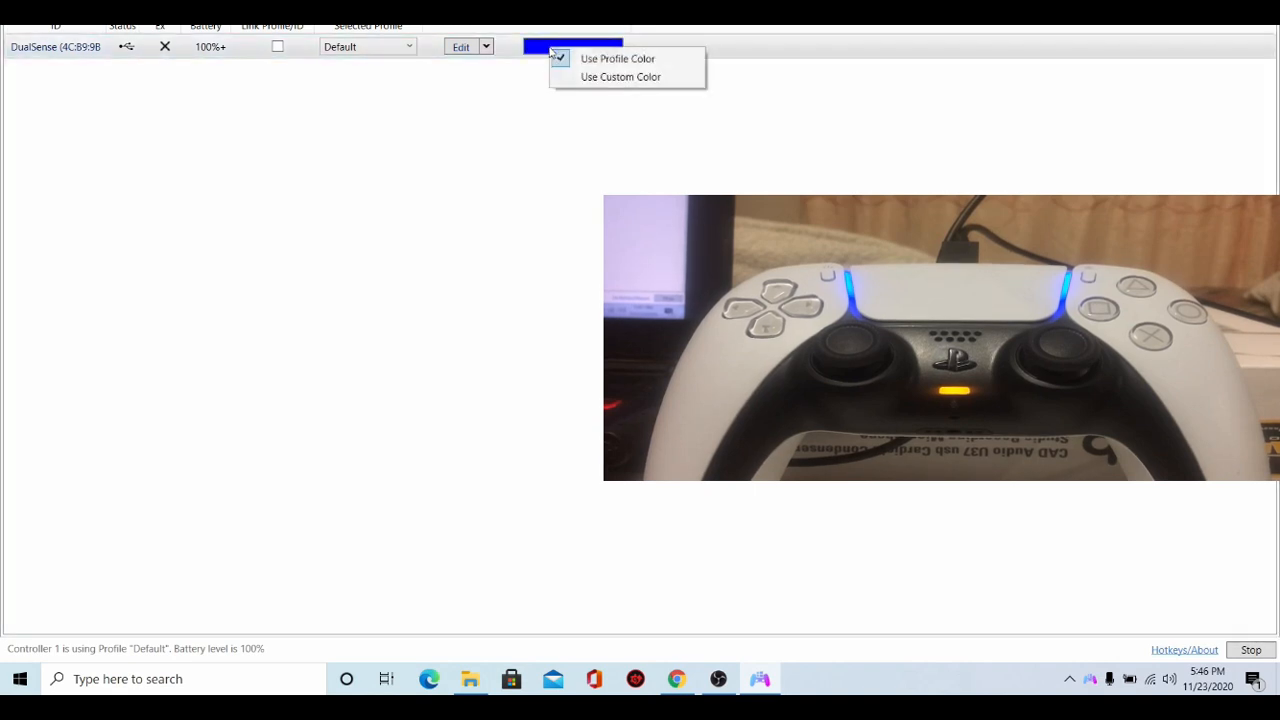
- Switch to a custom lightbar colour and sweep the hue through blue, light blue, green and yellow
left_click(617, 77)
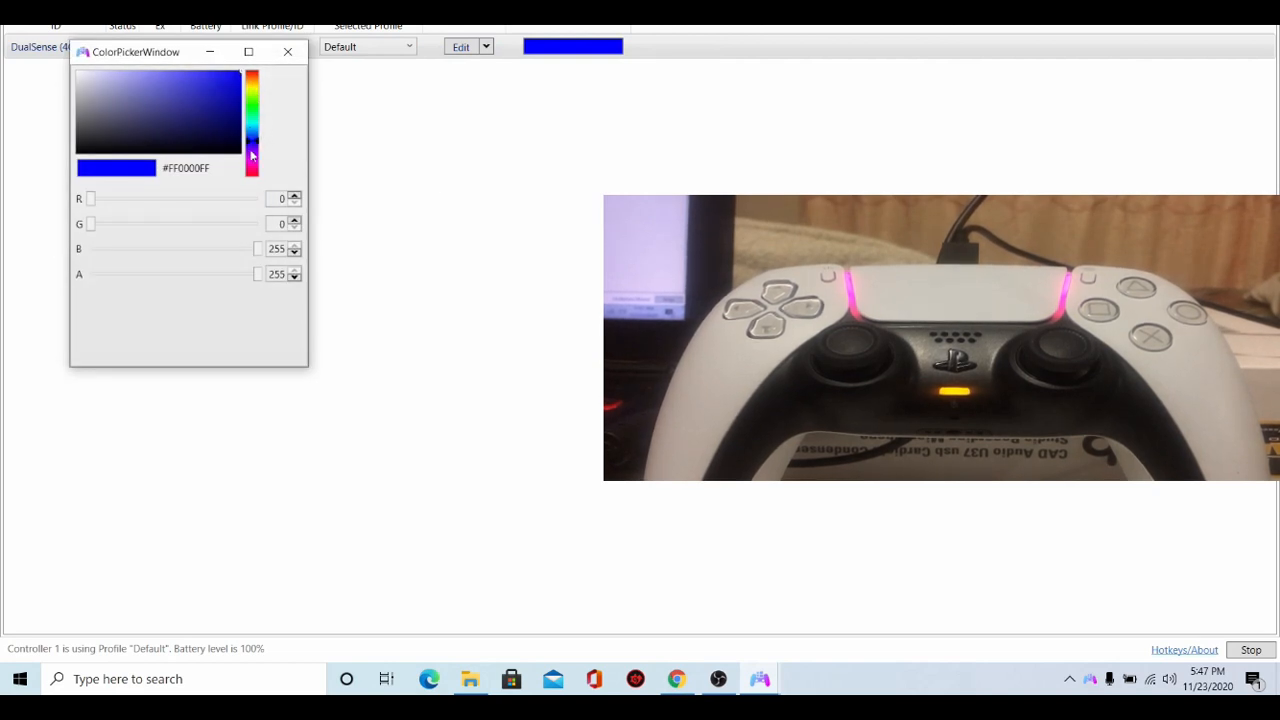
left_click_drag(252, 155, 252, 170)
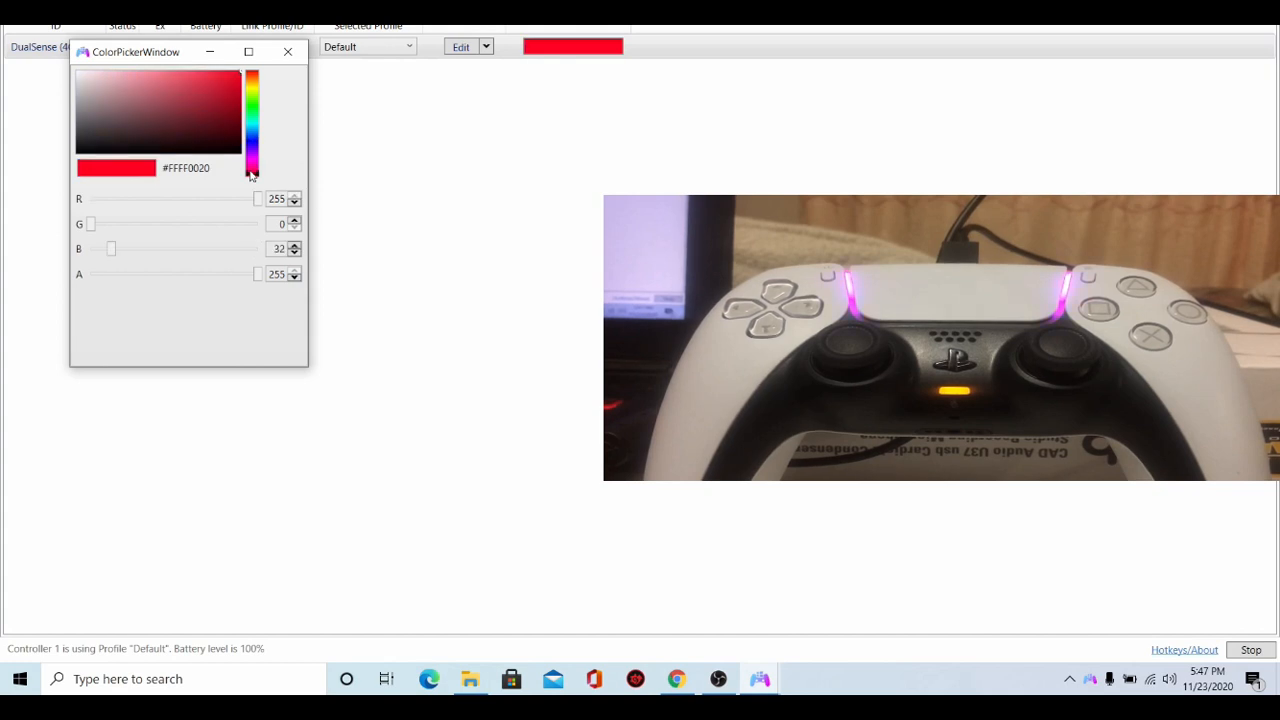
left_click_drag(111, 248, 143, 248)
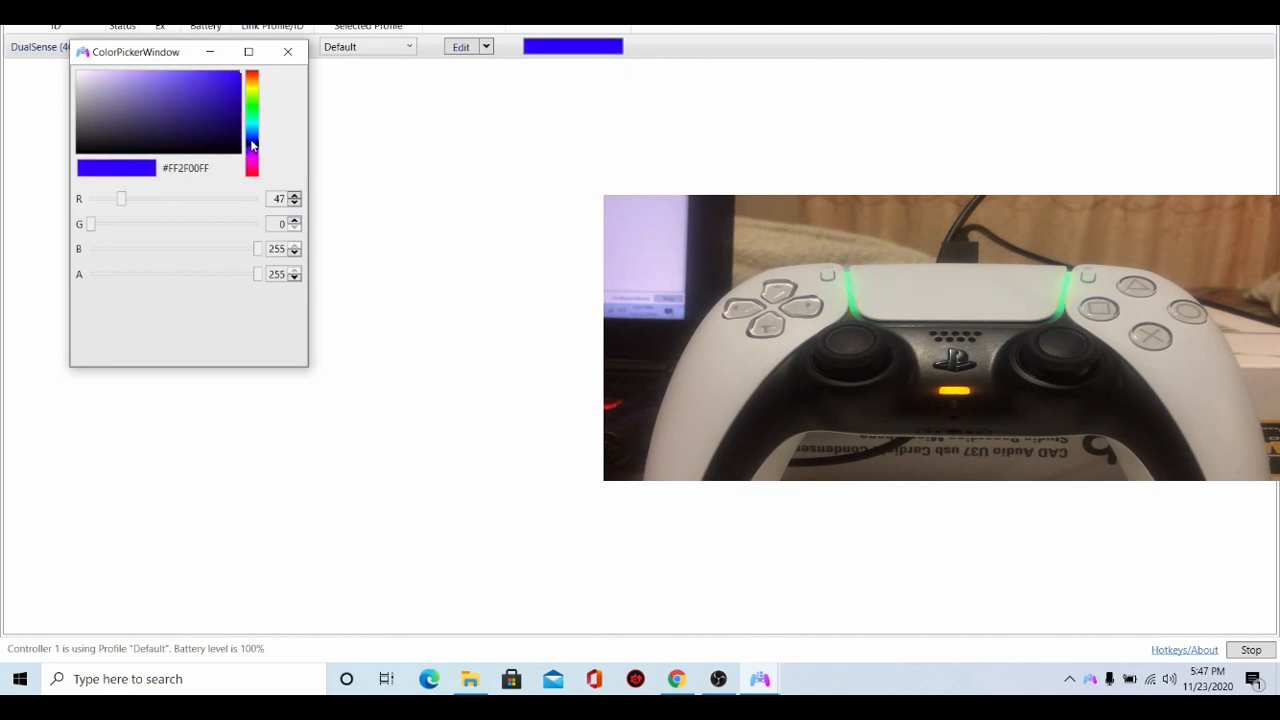
left_click(252, 130)
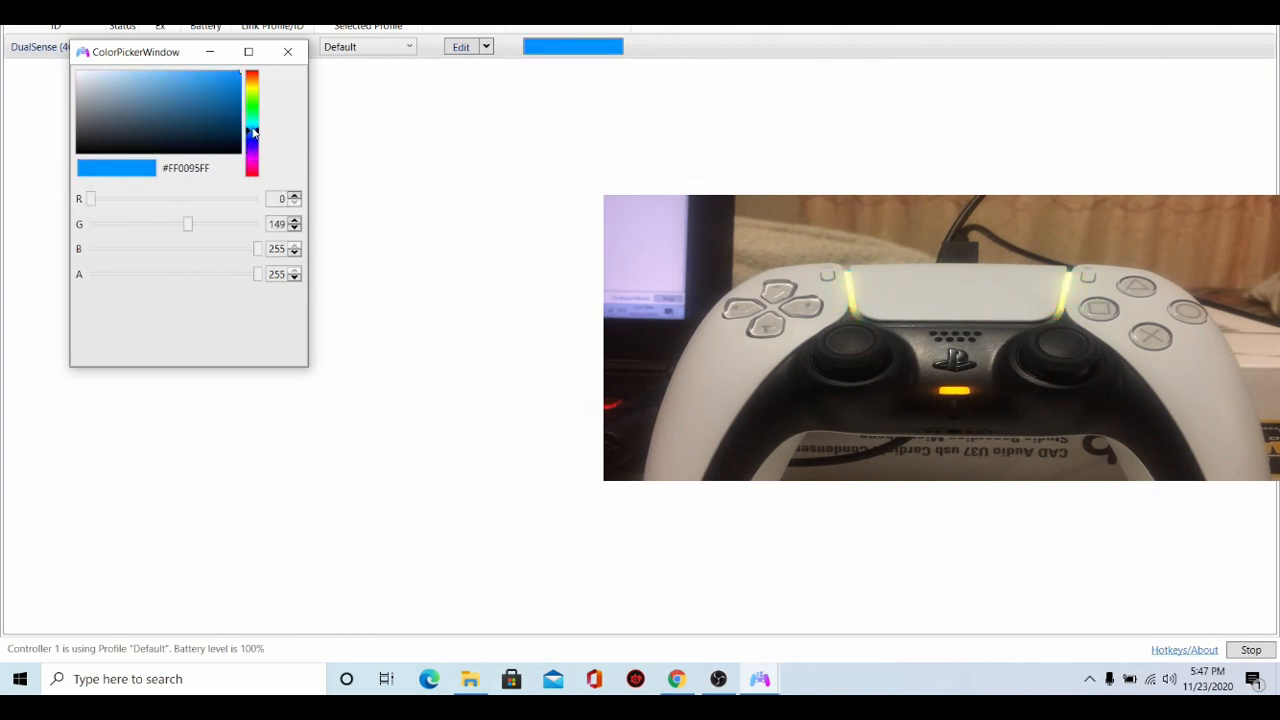
left_click_drag(253, 135, 253, 110)
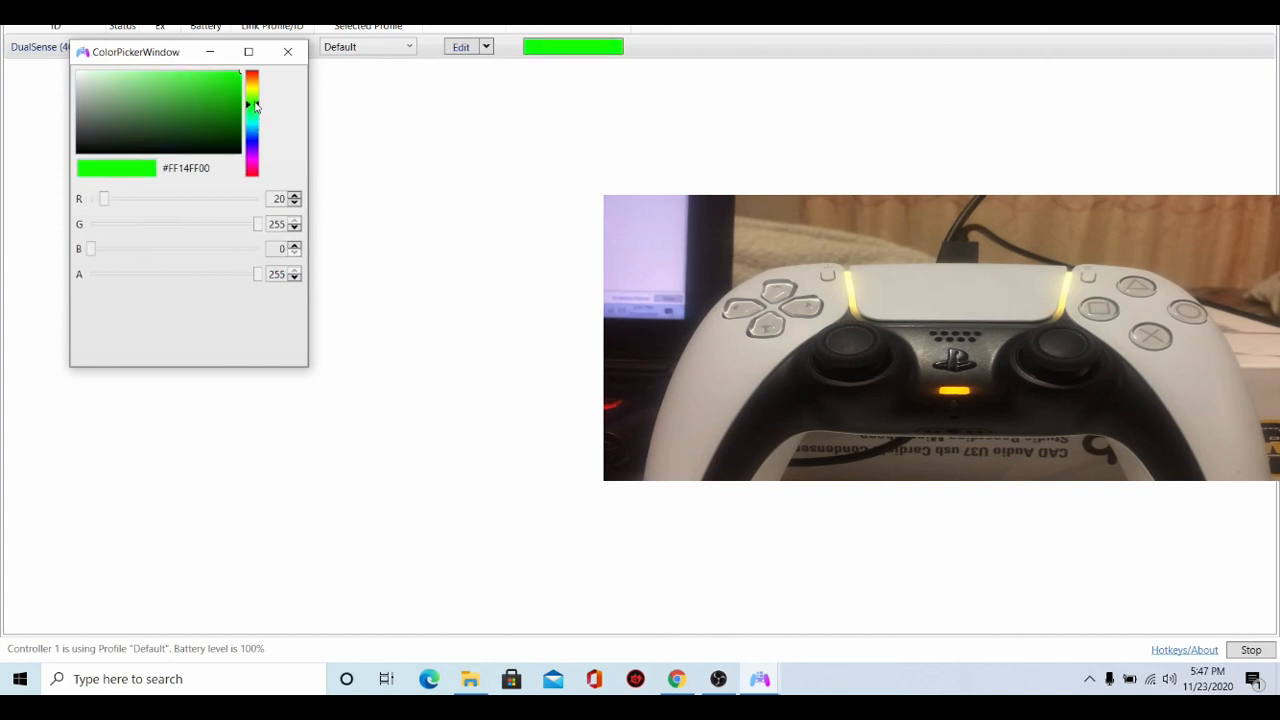
left_click_drag(104, 198, 193, 198)
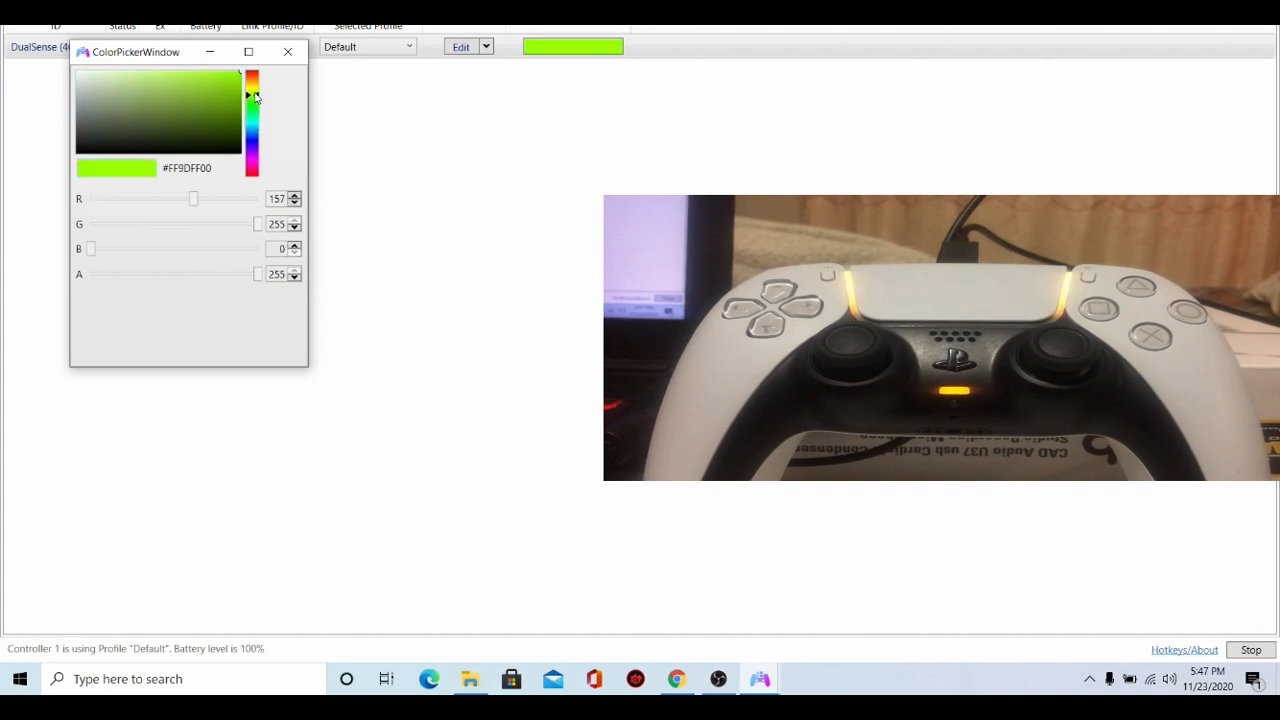
left_click_drag(193, 198, 219, 198)
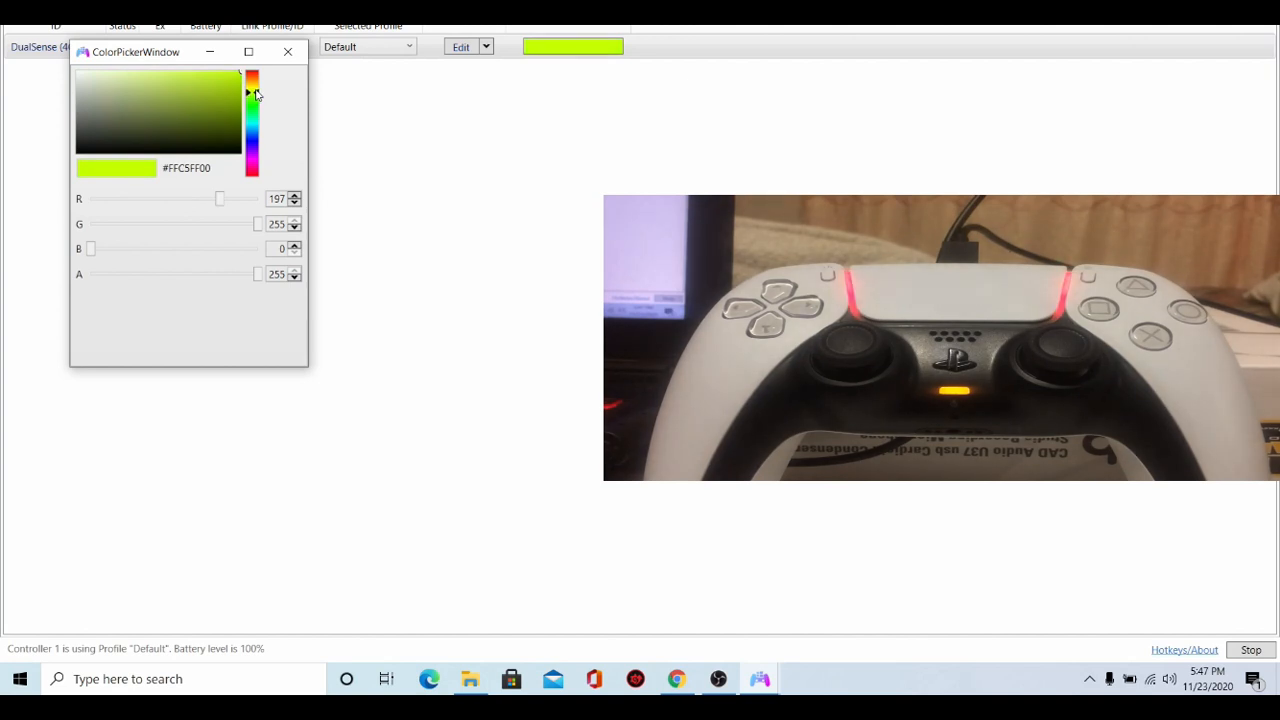
- Try orange shades, then sweep through green and cyan to settle on purple #FFB800FF
left_click_drag(245, 93, 253, 78)
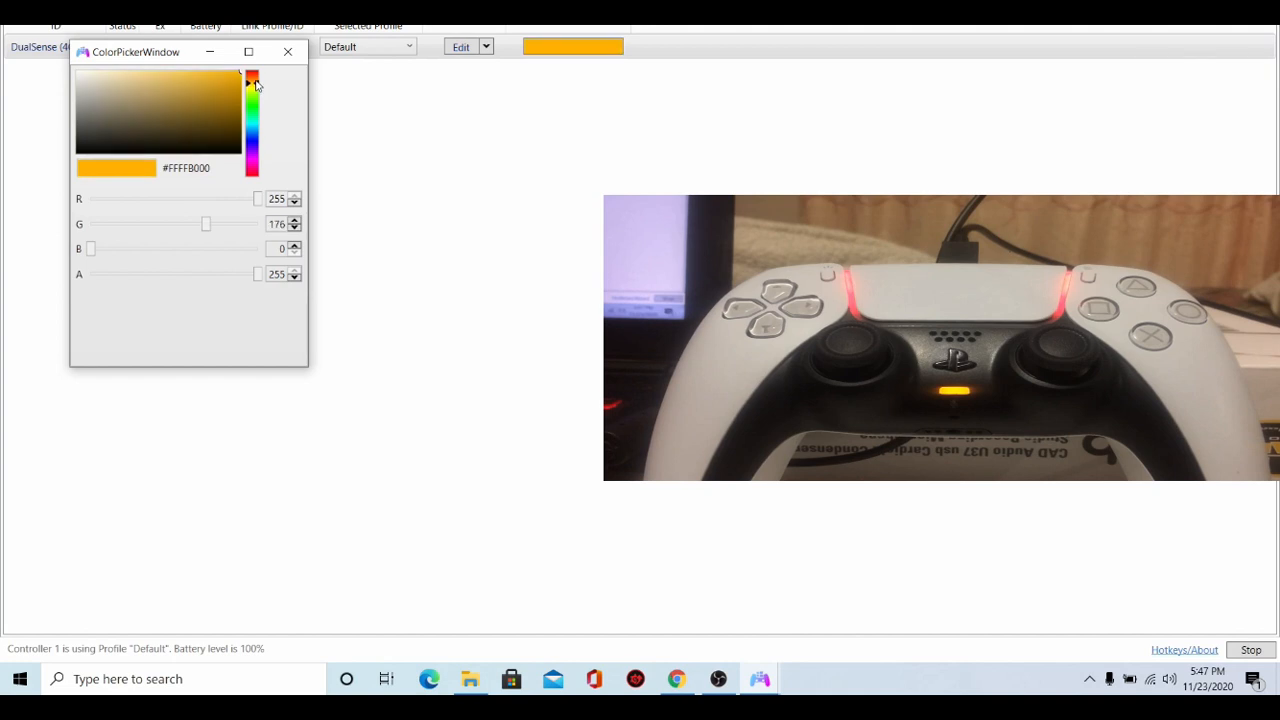
left_click(256, 72)
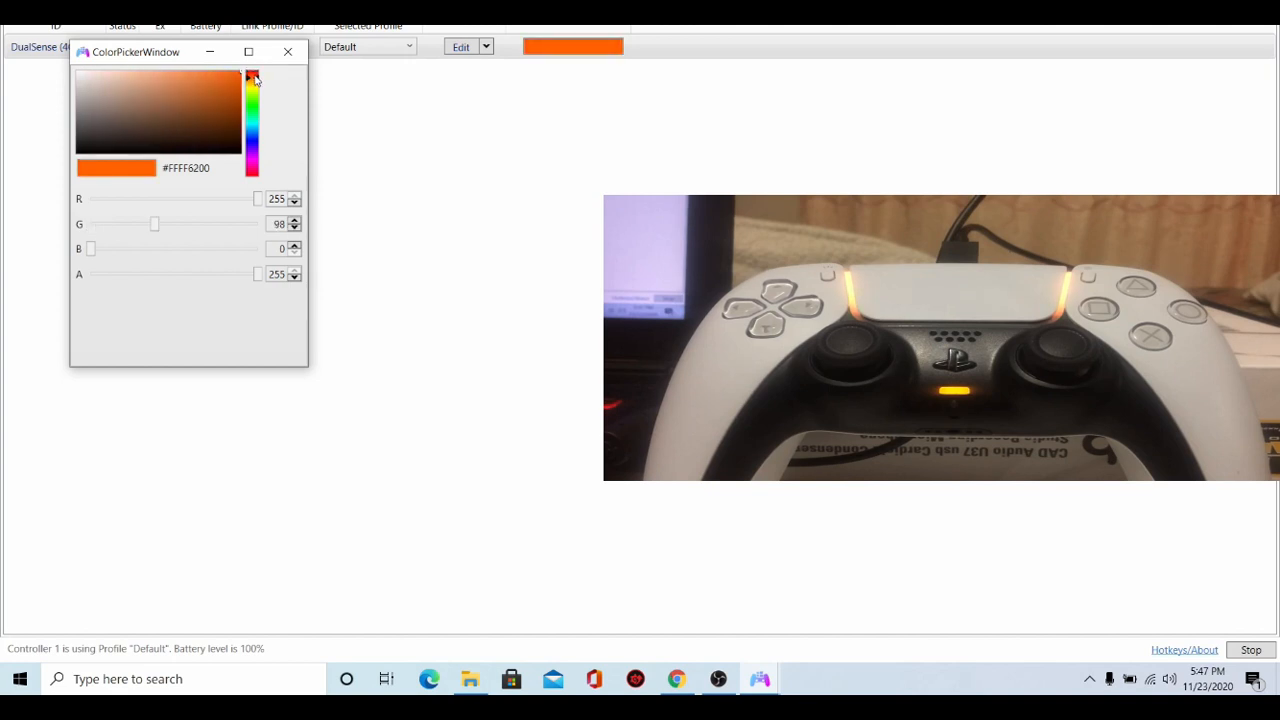
left_click_drag(252, 80, 252, 85)
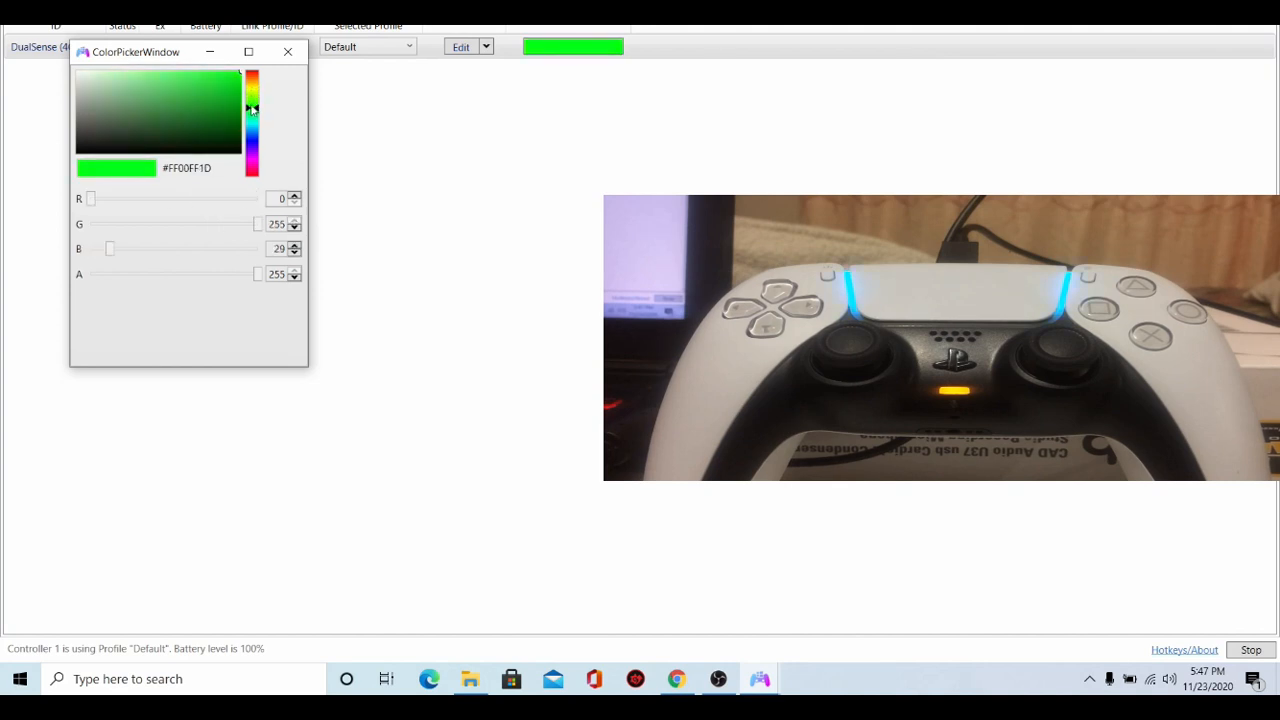
left_click_drag(110, 248, 154, 248)
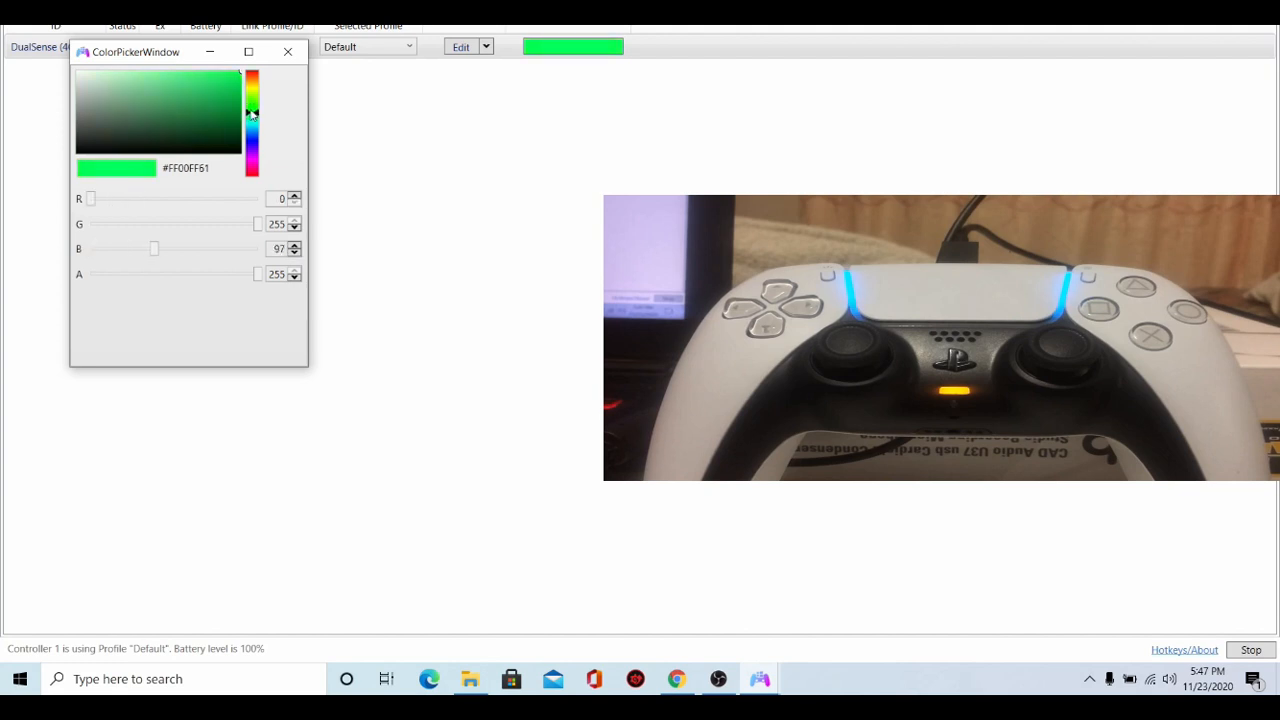
left_click_drag(154, 248, 211, 248)
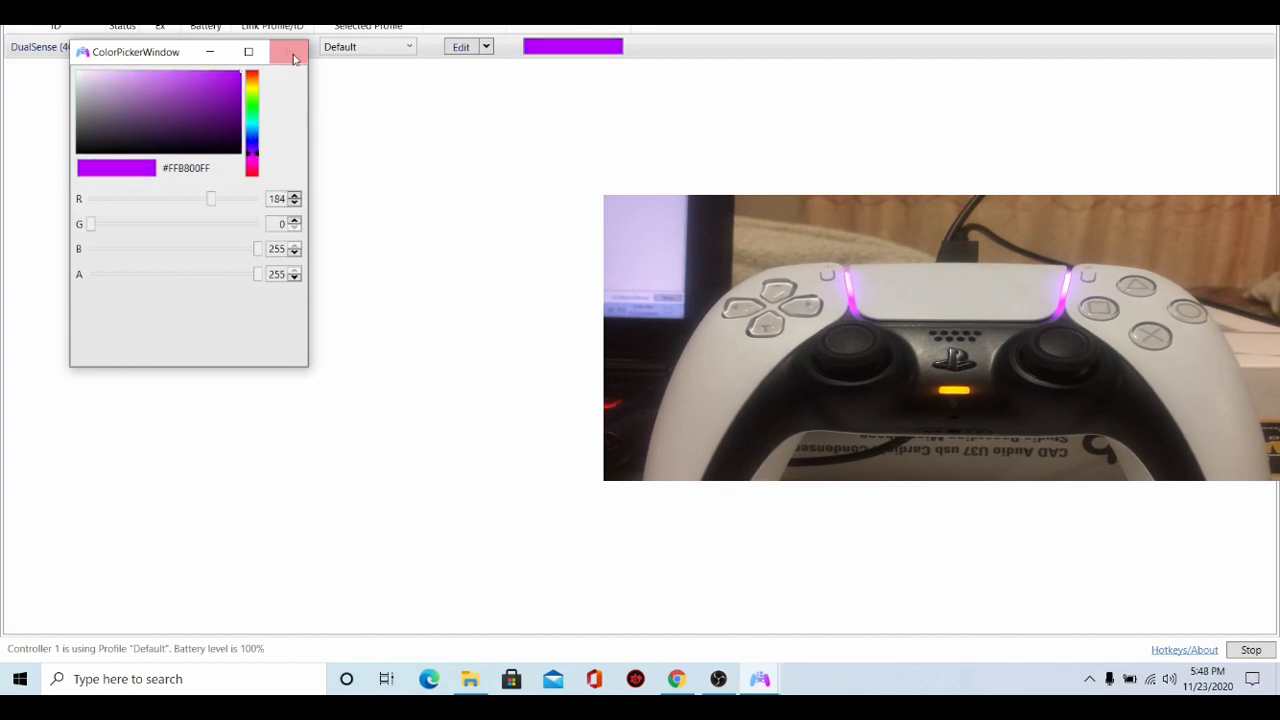
- Close the colour picker keeping purple, minimise Explorer, and reopen the DS4Windows folder window
left_click(291, 59)
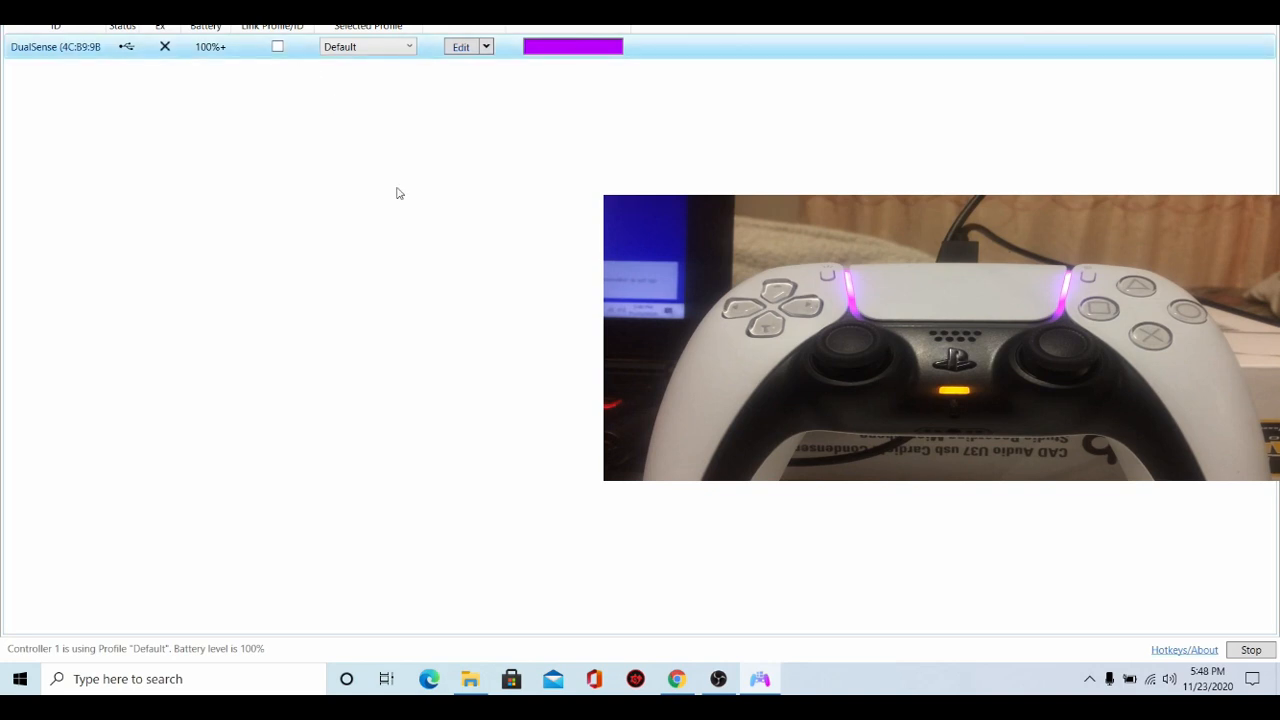
mouse_move(458, 145)
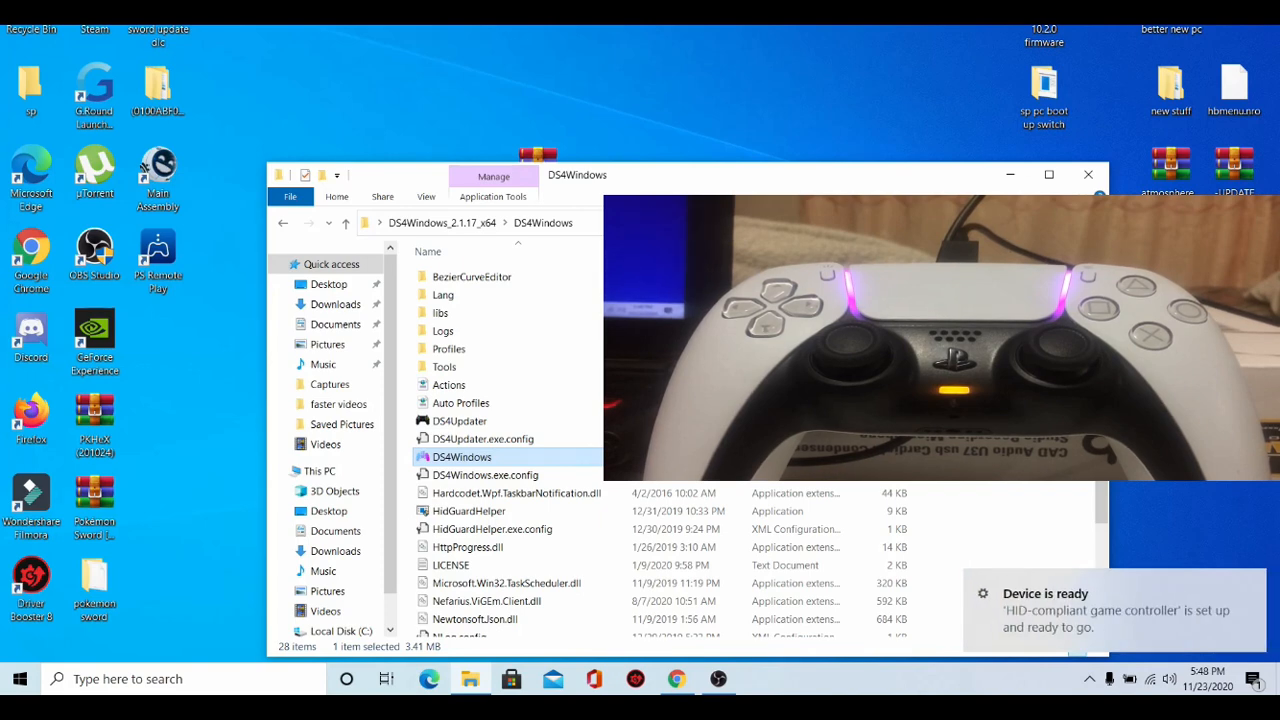
left_click(1088, 174)
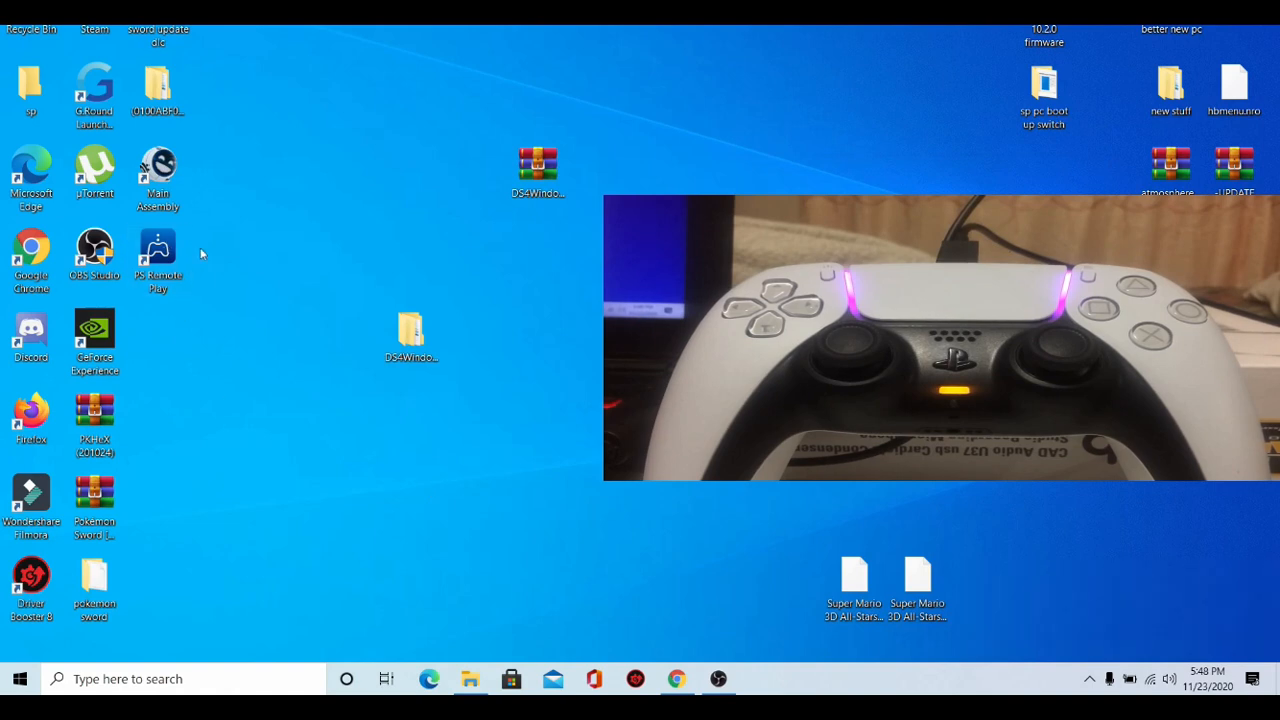
mouse_move(524, 602)
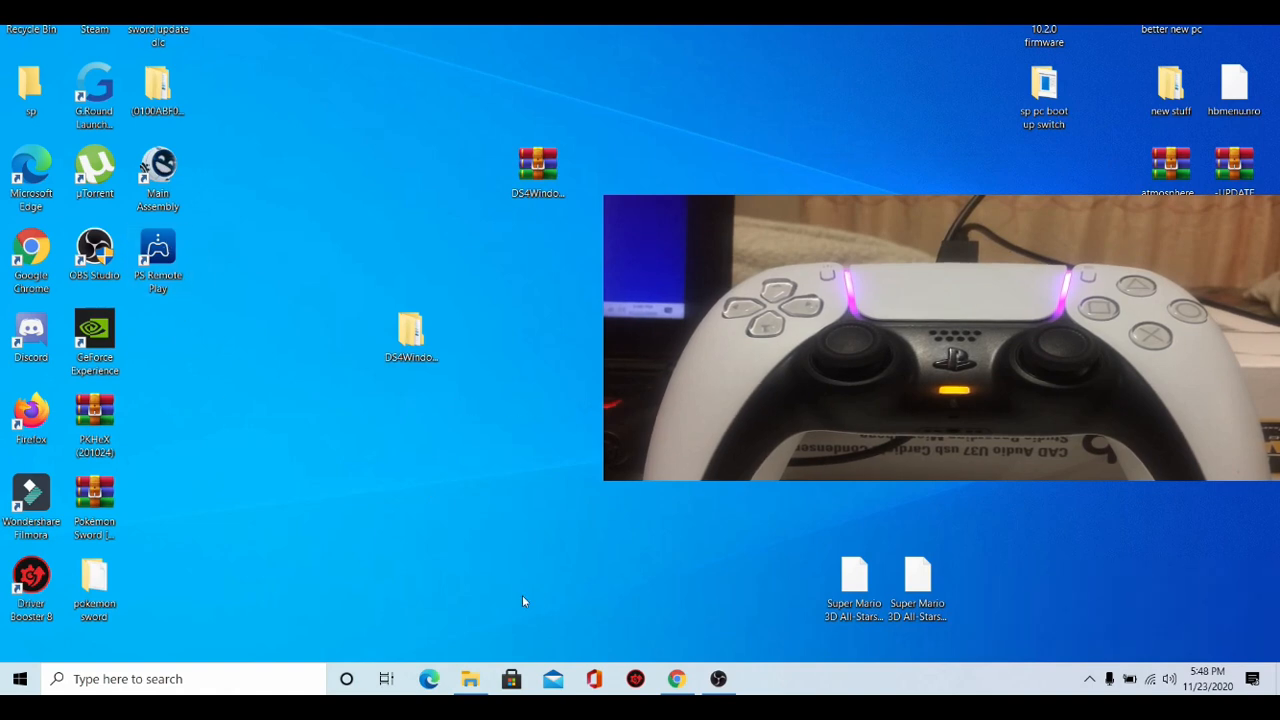
double_click(410, 327)
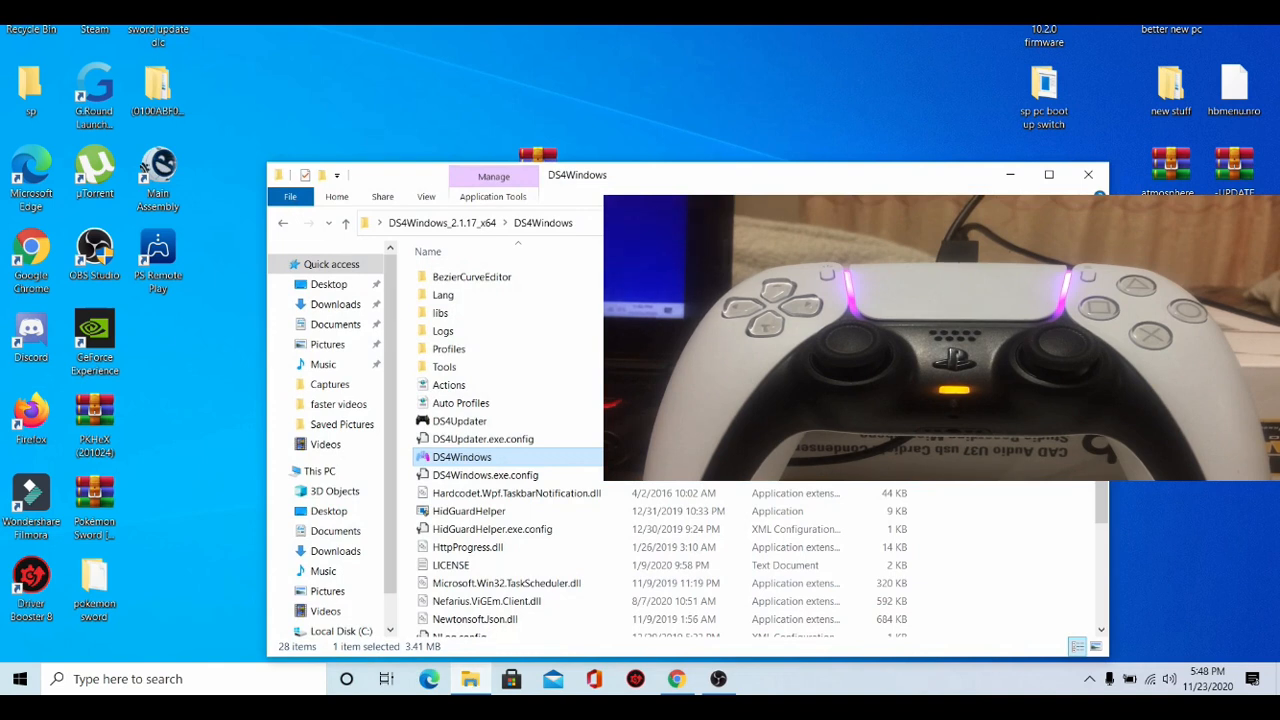